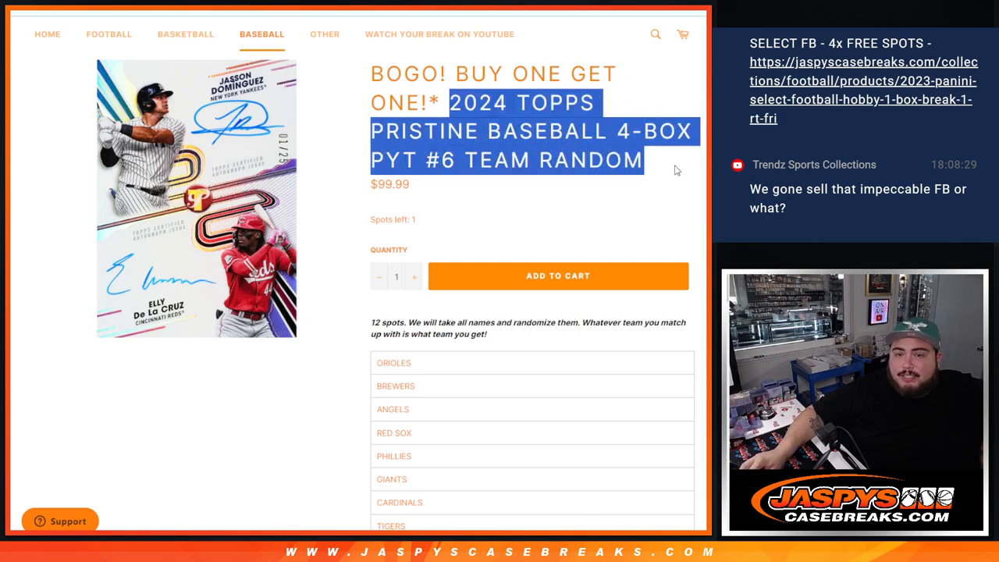
Step: Scroll the 2024 Topps Pristine Baseball break page to reveal all 12 teams
scroll("down", 3)
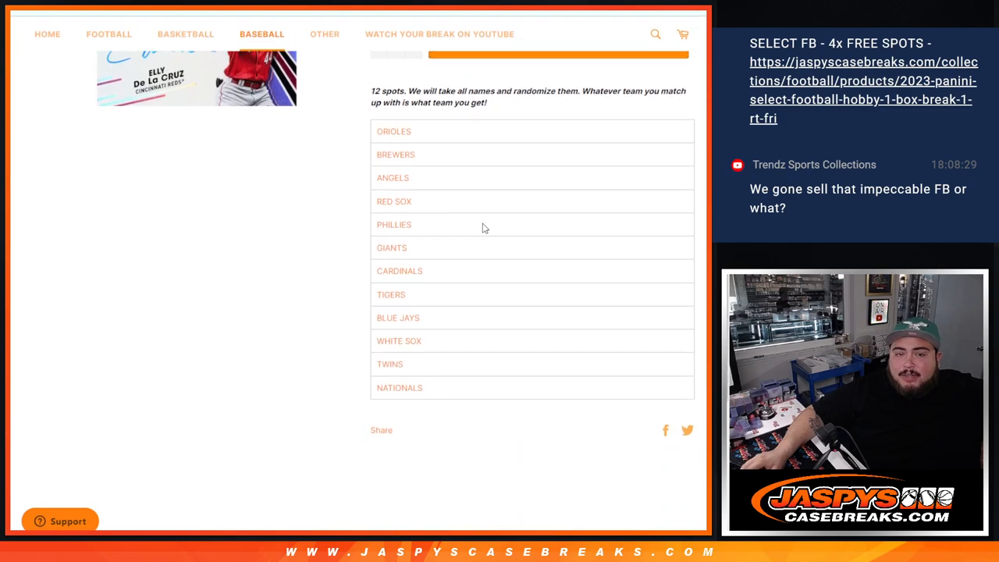
mouse_move(535, 226)
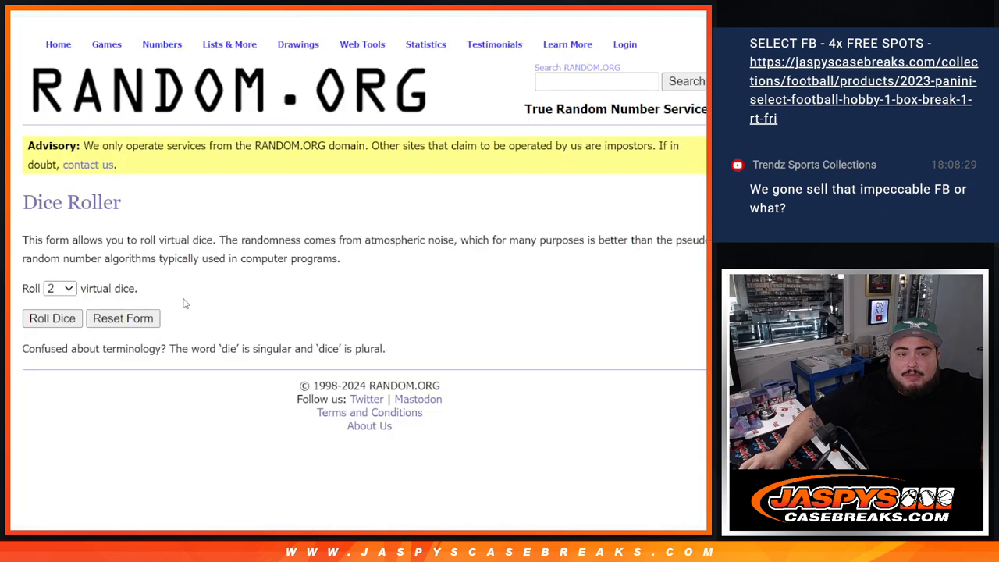
Step: Shuffle the twelve buyer names five times with RANDOM.ORG's List Randomizer
left_click(51, 318)
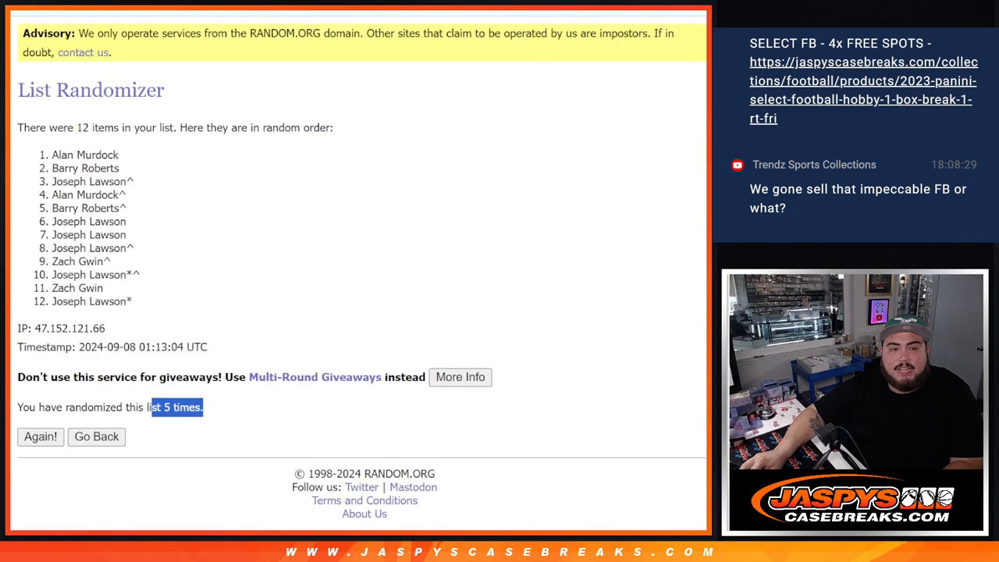
scroll("up", 3)
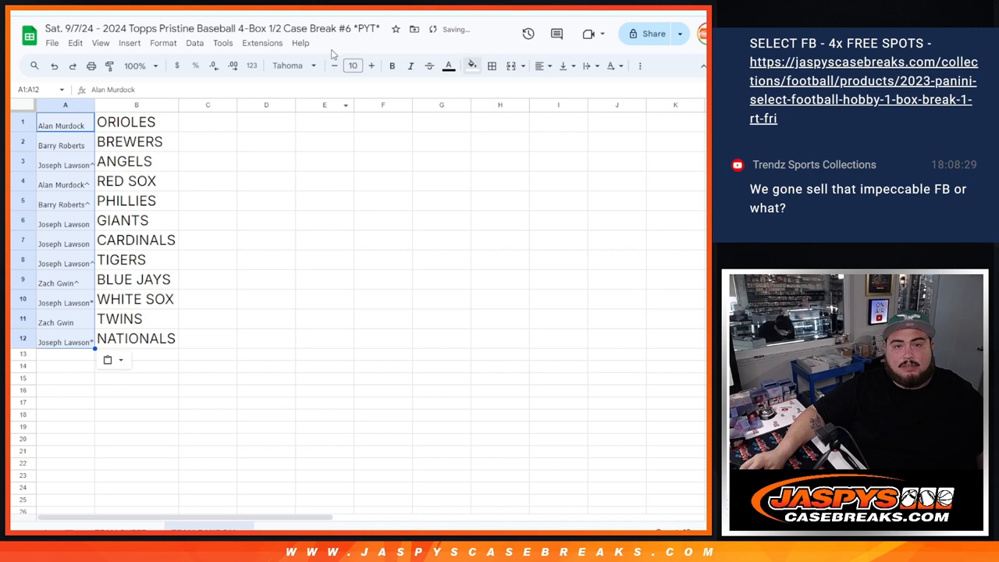
left_click(371, 65)
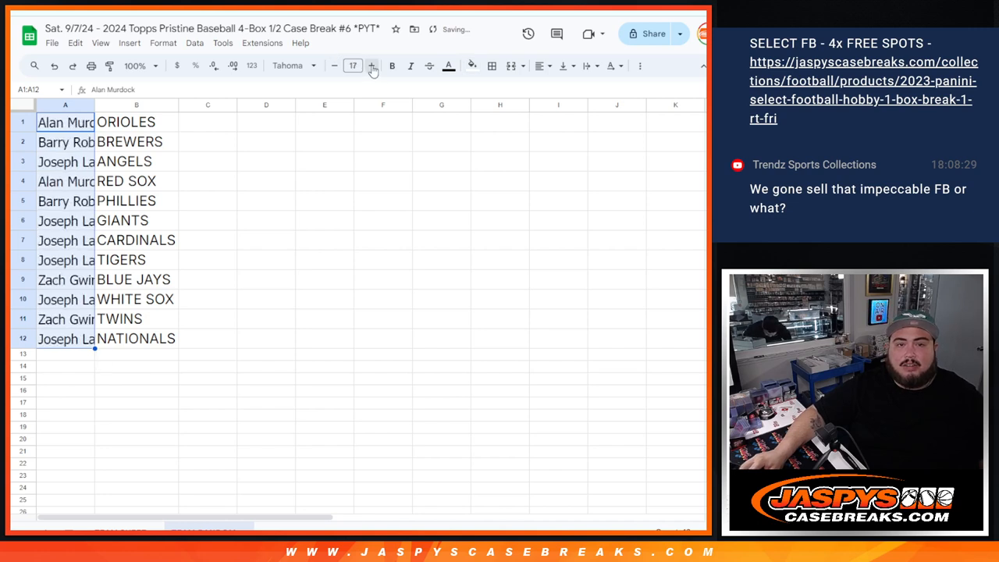
left_click(372, 66)
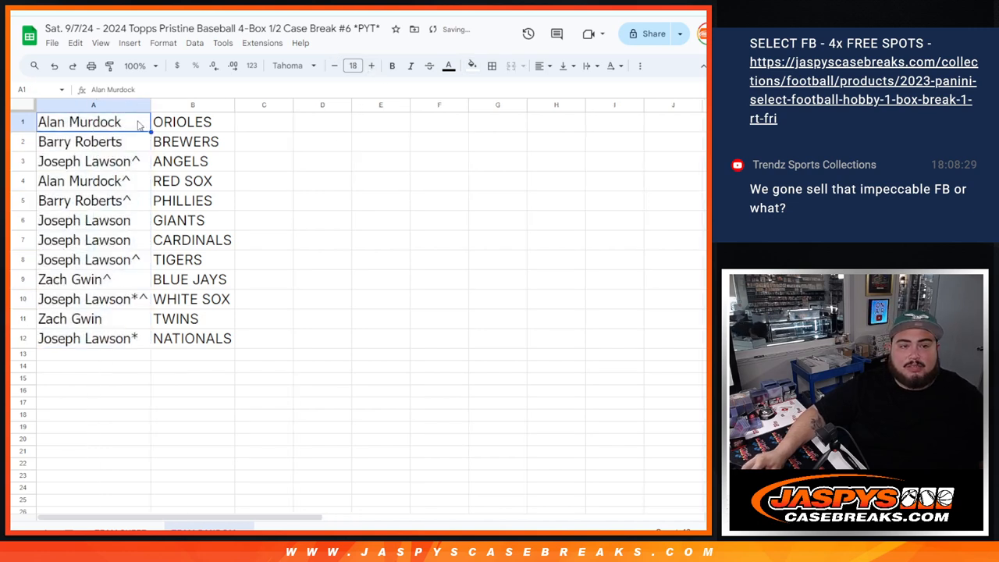
type("^")
left_click(92, 142)
type("^")
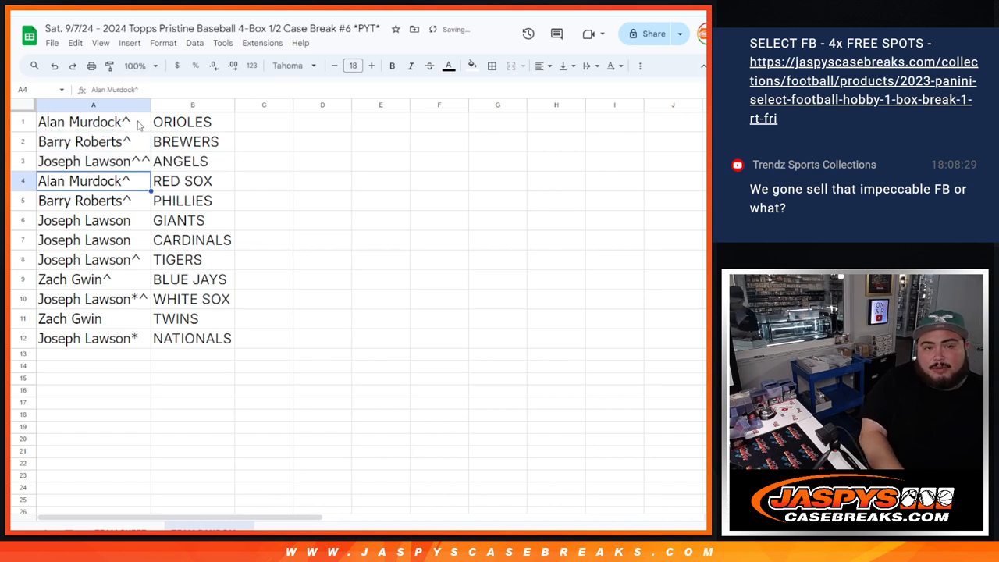
Step: Append a caret to the names in rows 4 through 11, skipping row 10
left_click(84, 201)
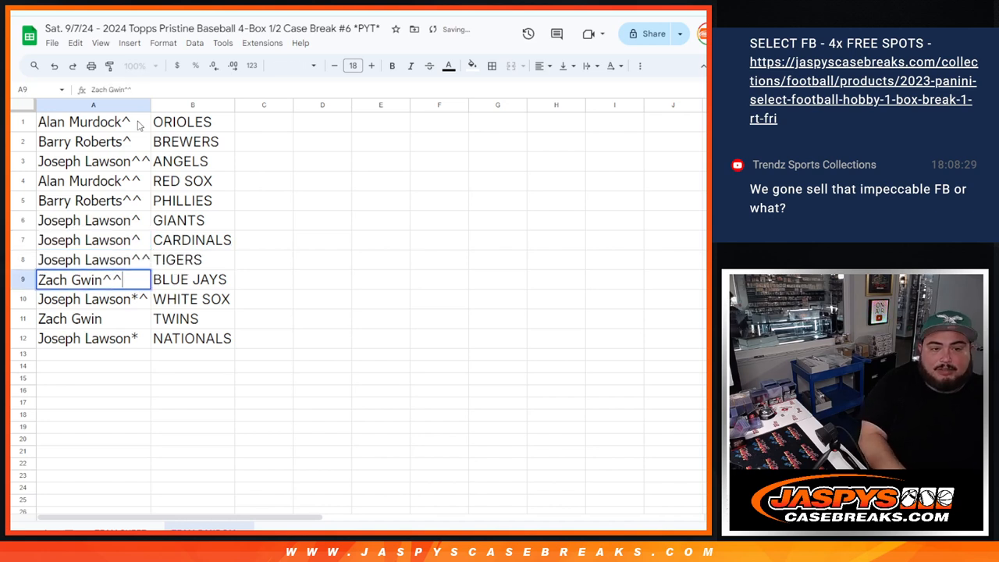
left_click(93, 318)
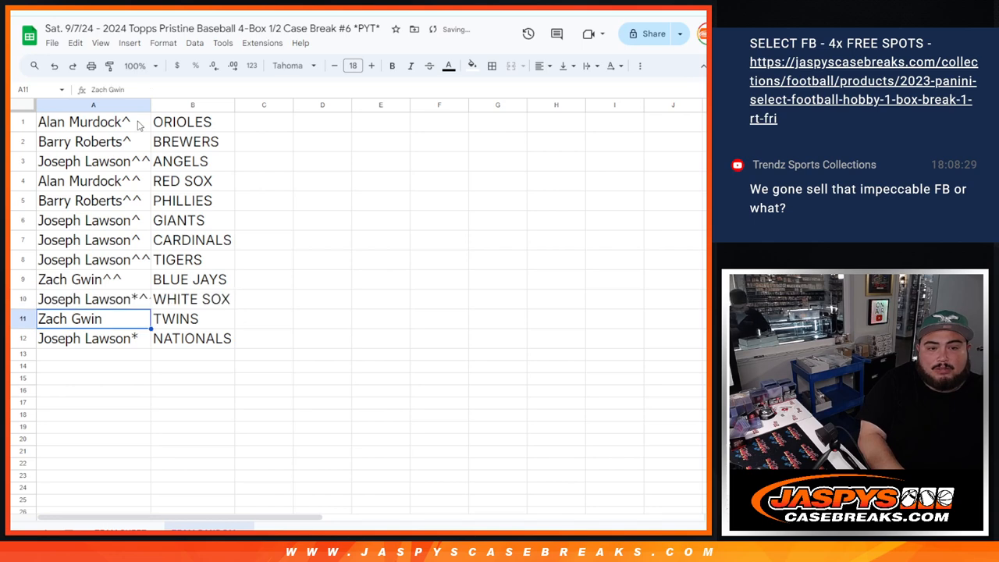
left_click(93, 338)
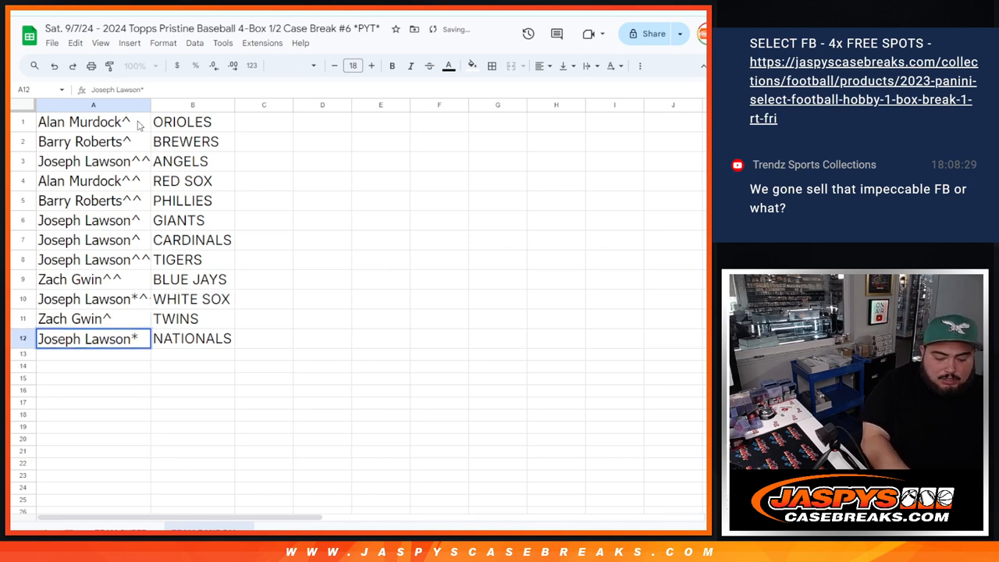